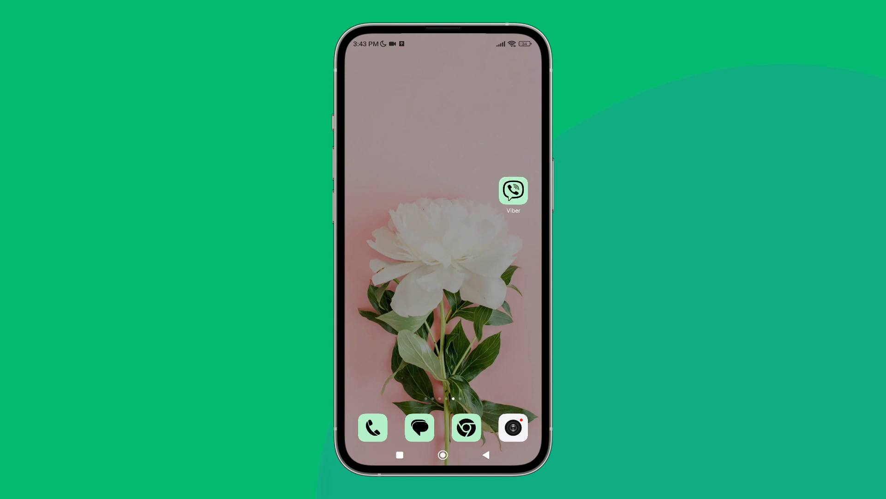
# Launch Viber and go to Settings through the More page.
pyautogui.click(513, 190)
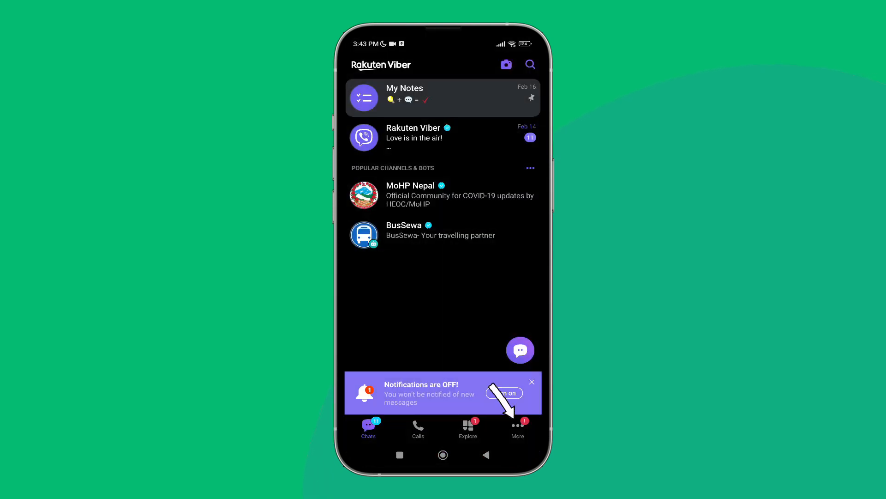
pyautogui.click(517, 428)
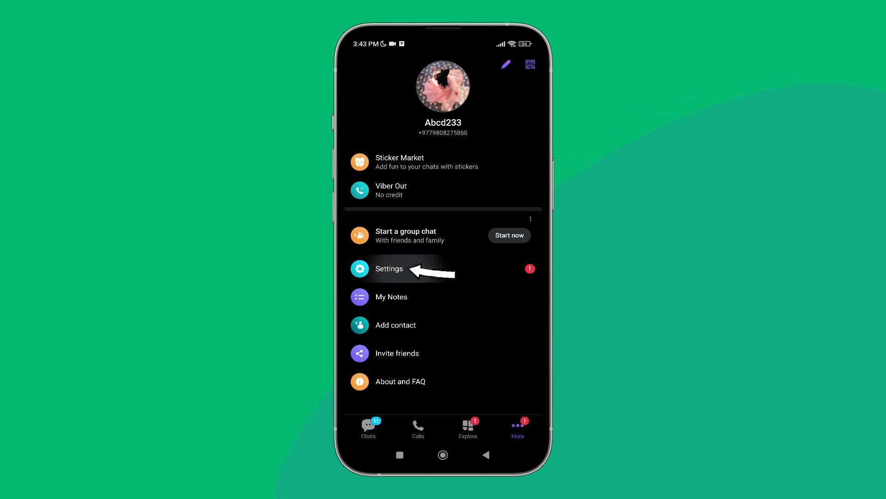
pyautogui.click(389, 269)
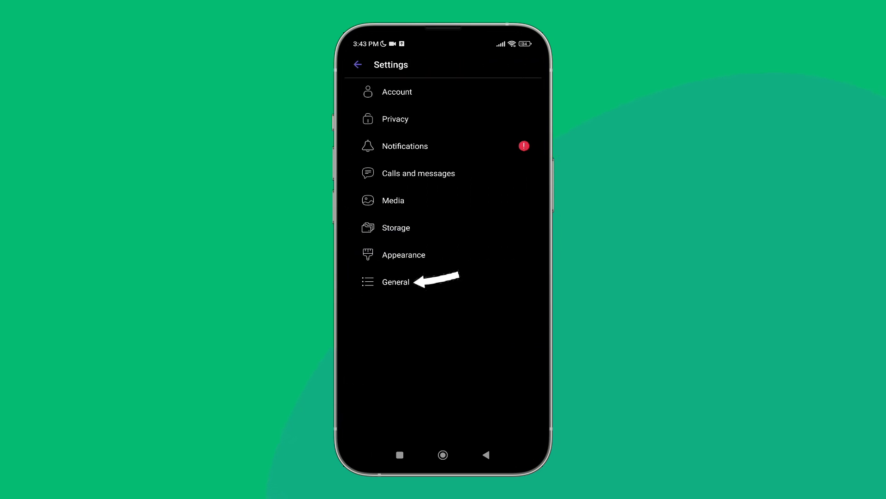
# Open General settings and untick 'Show all contacts'.
pyautogui.click(396, 281)
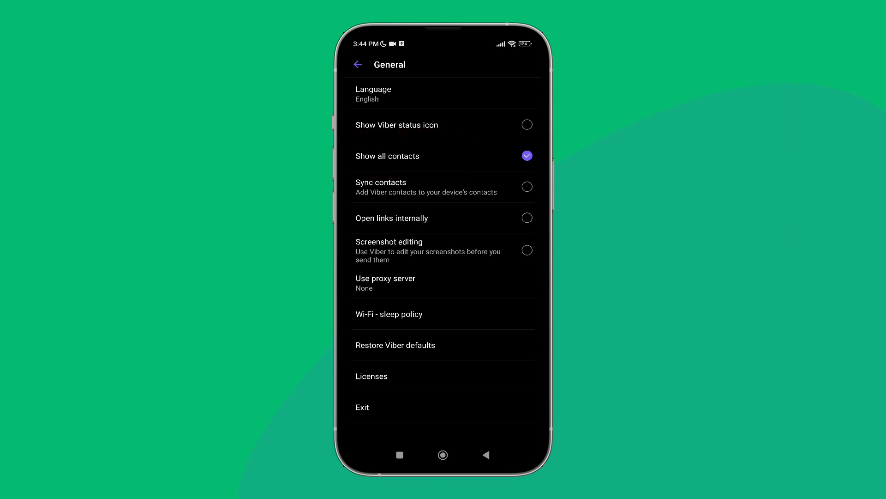
pyautogui.click(527, 156)
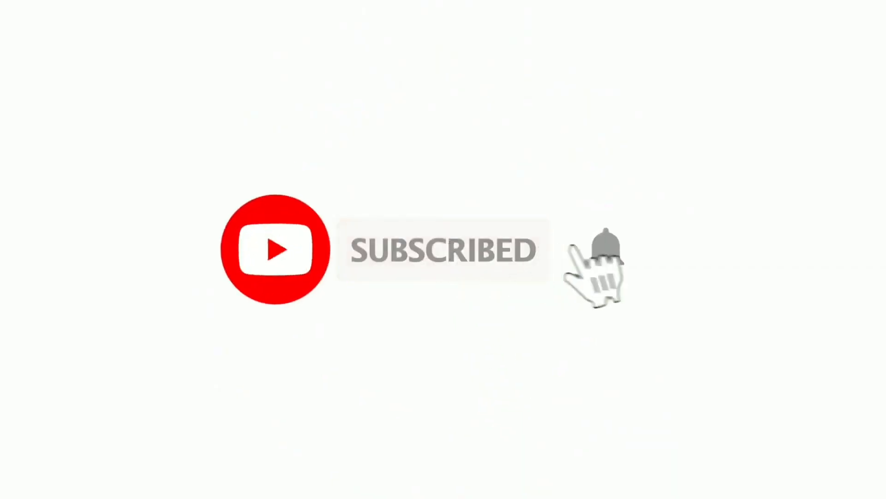
pyautogui.click(604, 249)
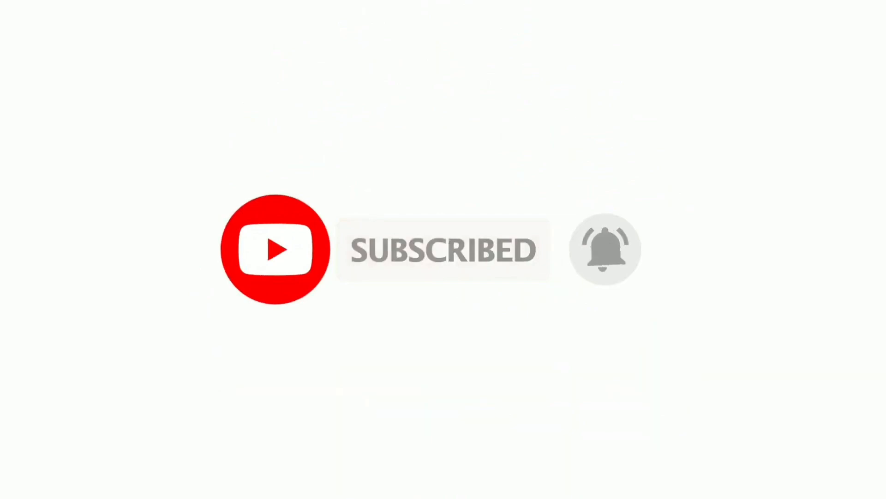